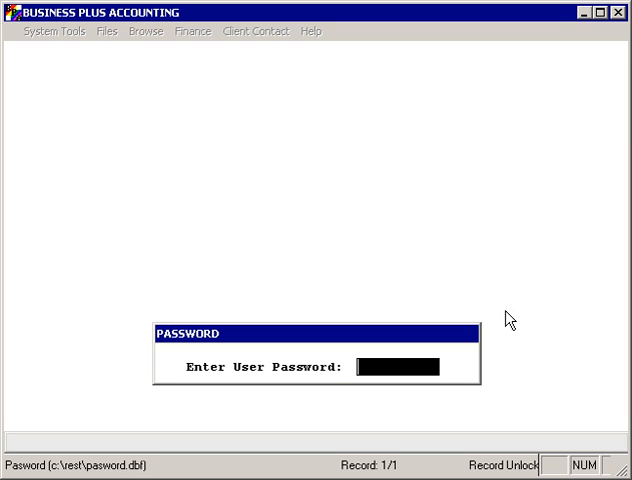
mouse_move(405, 278)
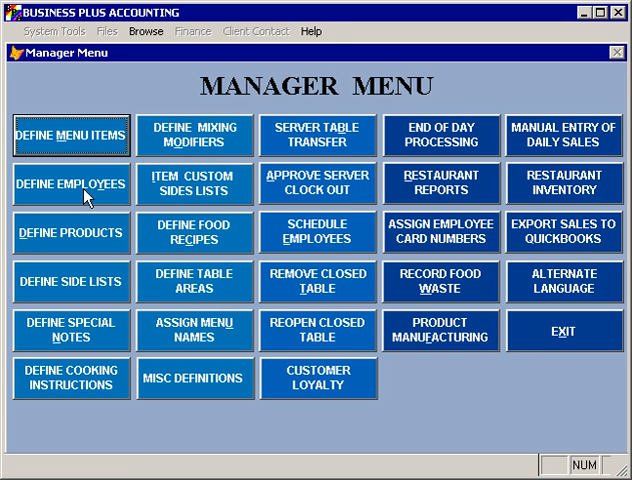
Open DEFINE EMPLOYEES from the Manager Menu
left_click(71, 183)
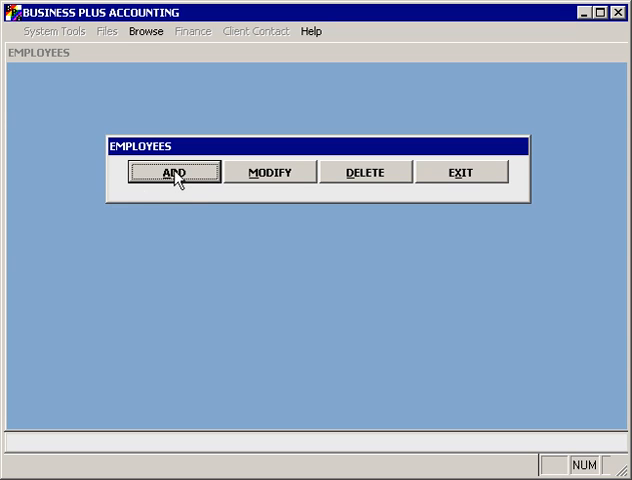
mouse_move(283, 178)
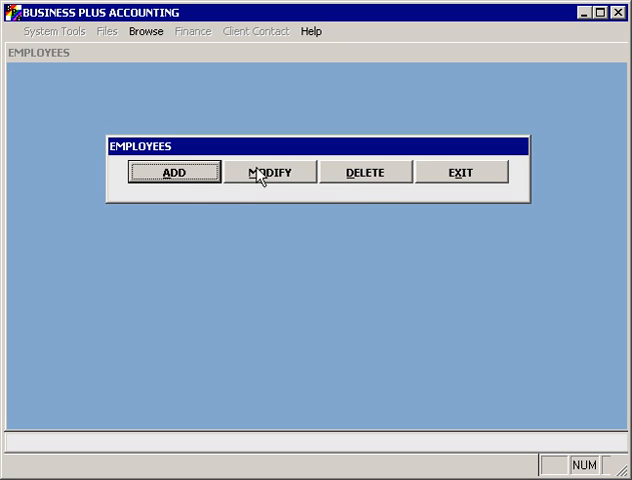
Open an existing employee record in Modify mode, then cancel back to browsing Clark Kent's record
left_click(276, 172)
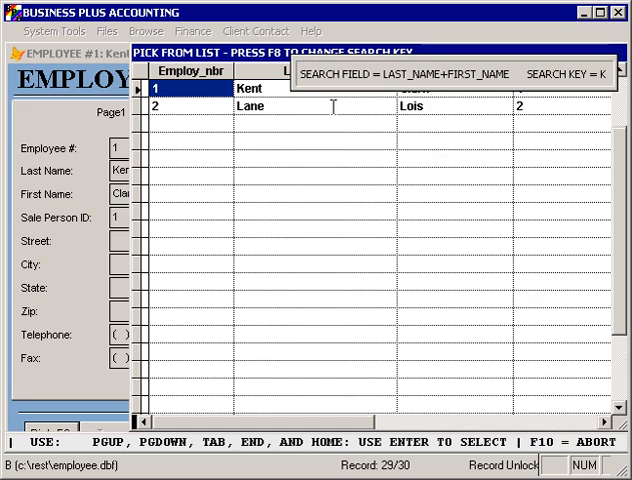
type("EN")
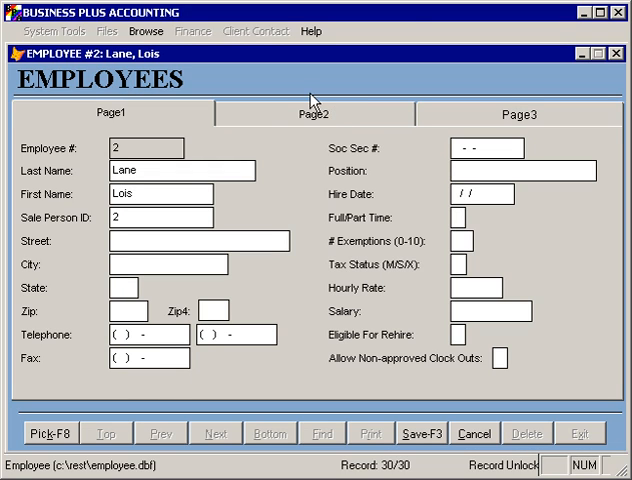
left_click(130, 339)
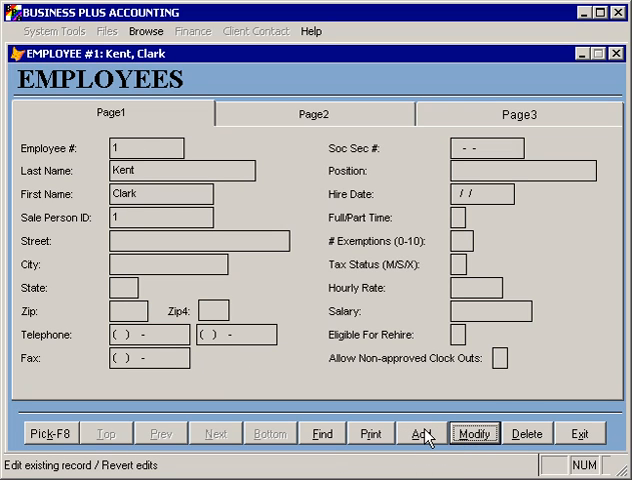
Start a new employee record numbered 3 with last name Luthor
left_click(434, 433)
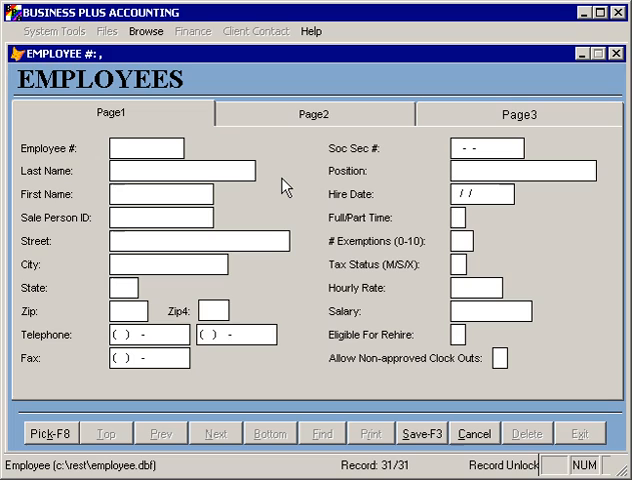
type("3")
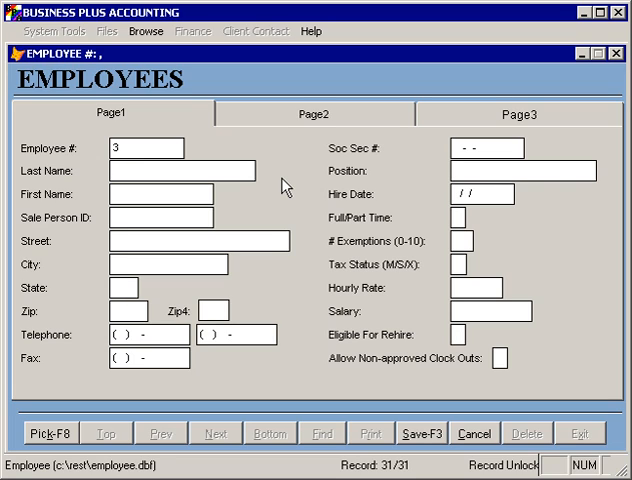
type("Luthor")
type("Lex")
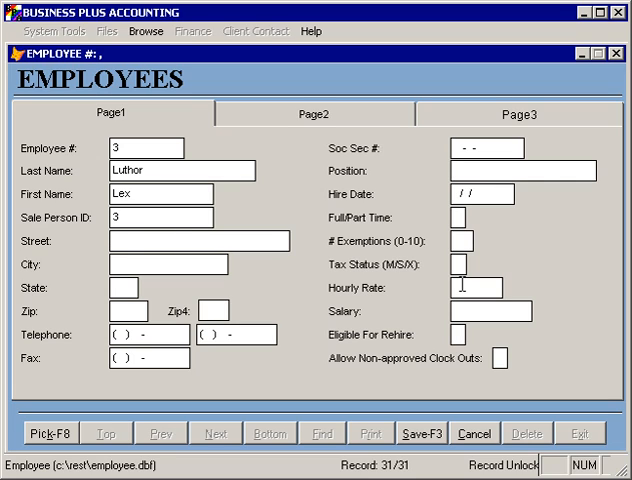
mouse_move(334, 372)
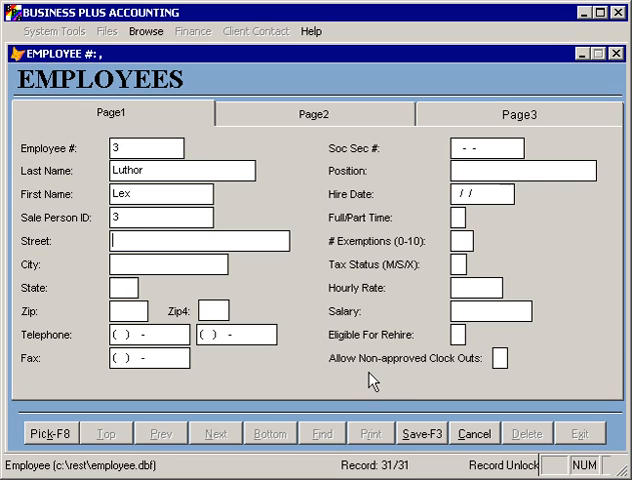
mouse_move(375, 378)
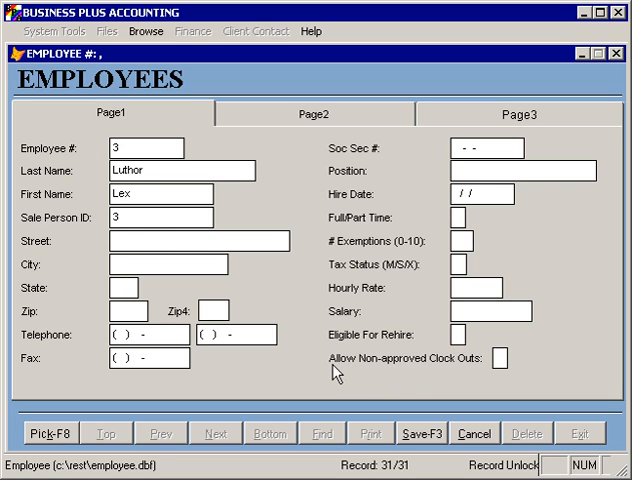
mouse_move(336, 373)
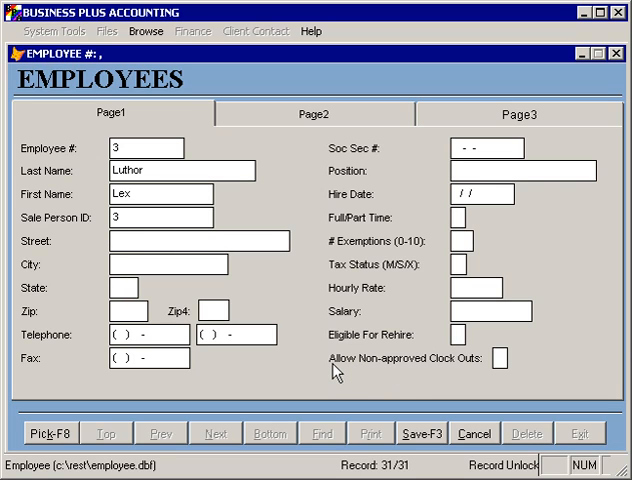
left_click(504, 360)
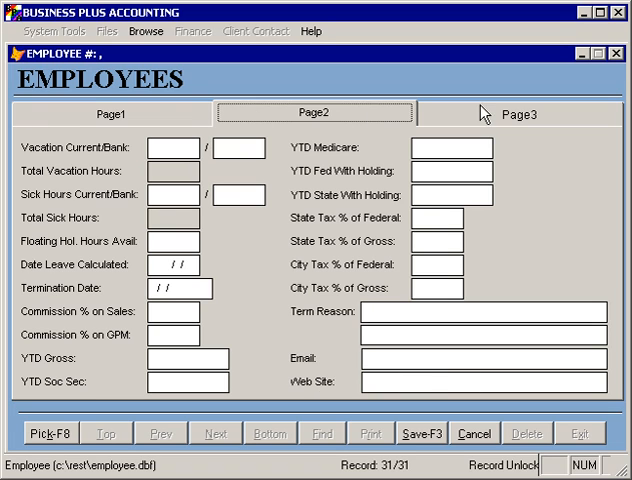
left_click(113, 114)
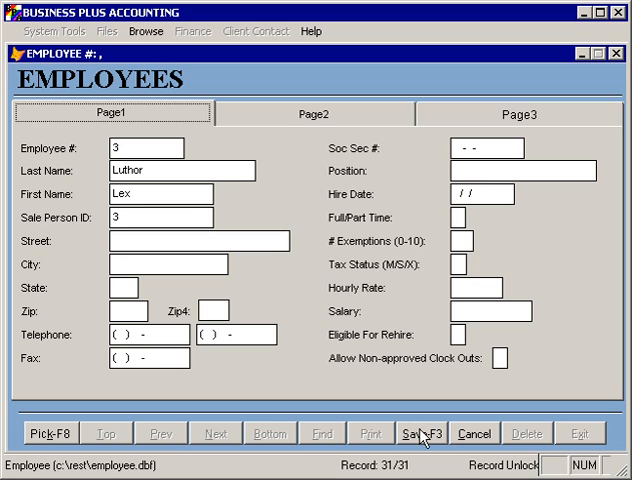
Save Lex Luthor's record and step back to employee #2, Lois Lane
left_click(414, 433)
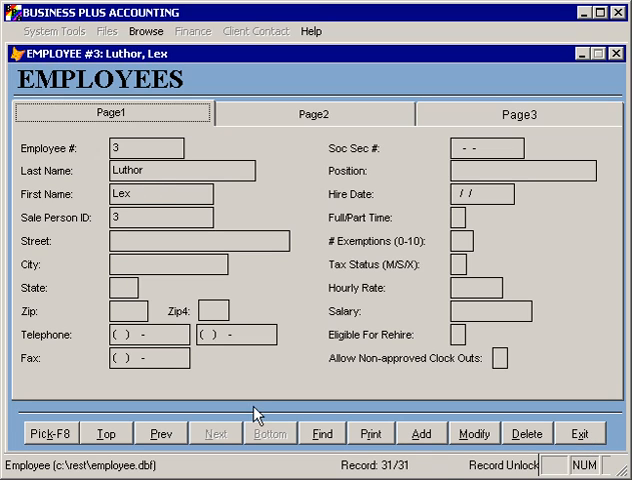
mouse_move(160, 433)
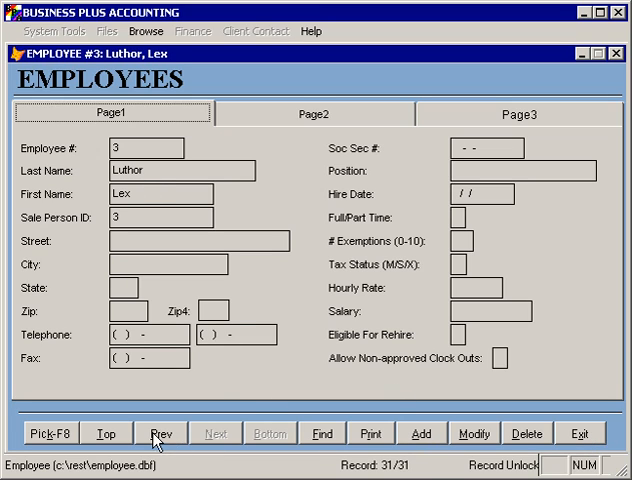
left_click(160, 433)
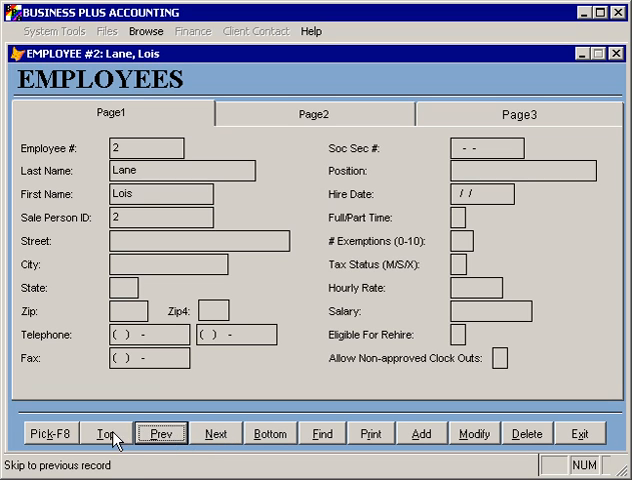